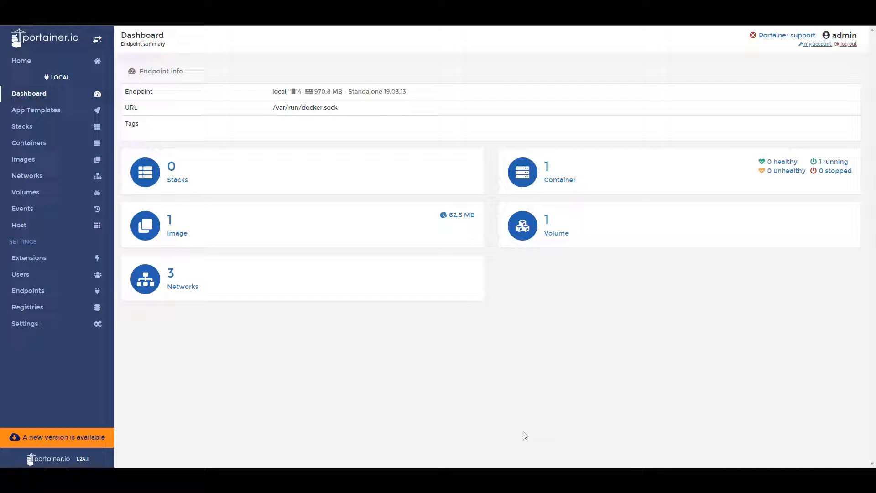
{"action": "mouse_move", "coordinate": [513, 430]}
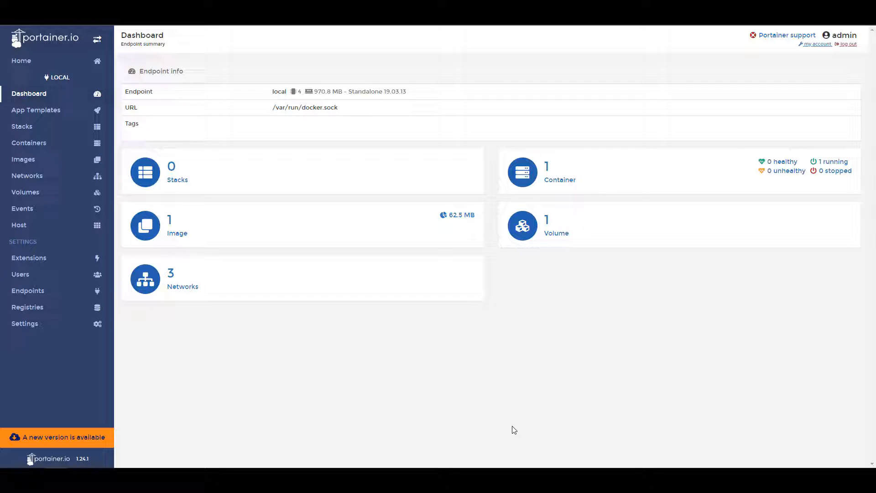
{"action": "mouse_move", "coordinate": [506, 426]}
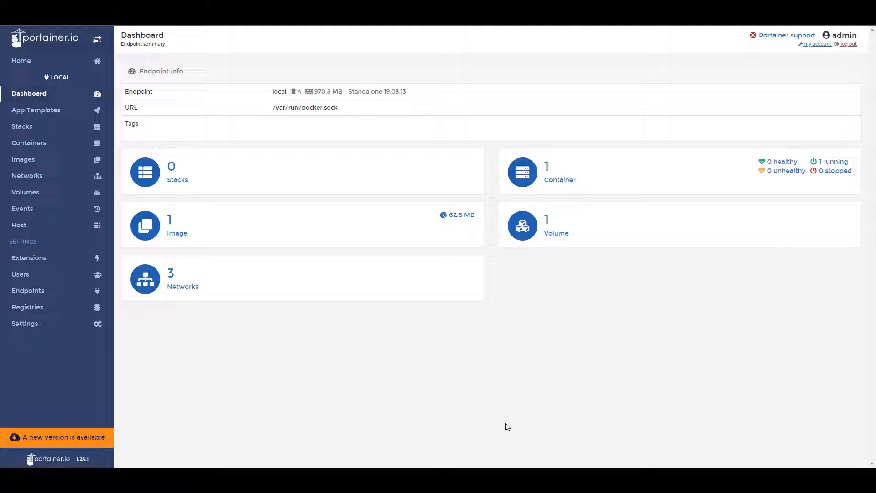
{"action": "mouse_move", "coordinate": [378, 390]}
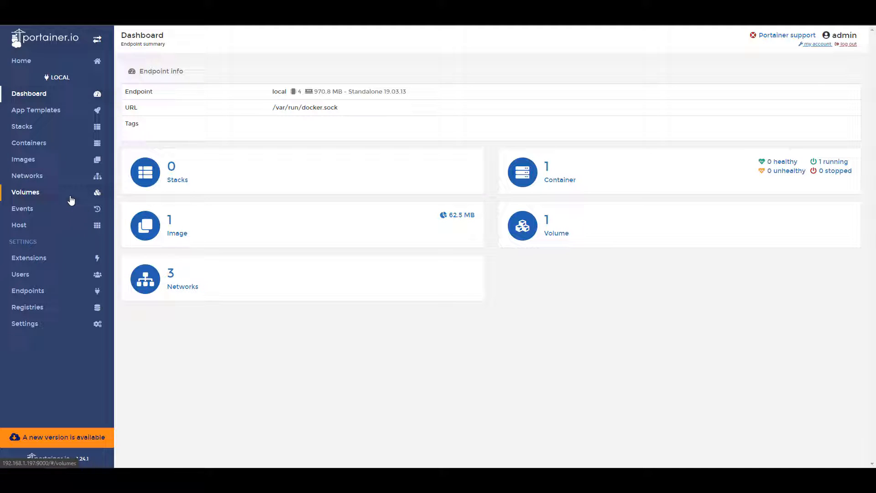
- Create a local Portainer volume named Guacamole
{"action": "left_click", "coordinate": [26, 192]}
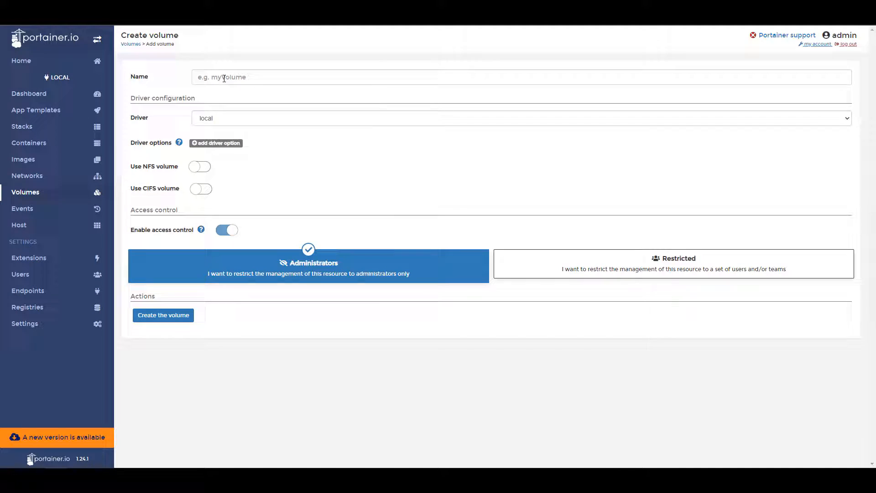
{"action": "type", "text": "Guacamole"}
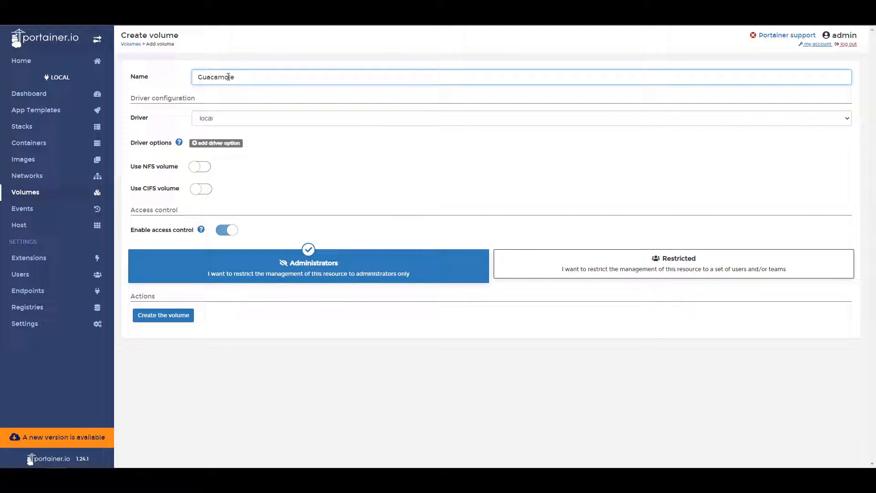
{"action": "left_click", "coordinate": [162, 314]}
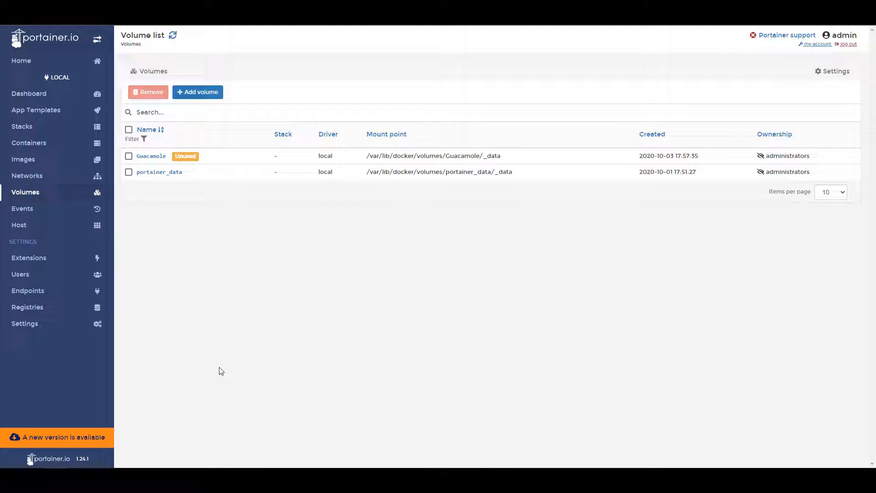
{"action": "mouse_move", "coordinate": [202, 341]}
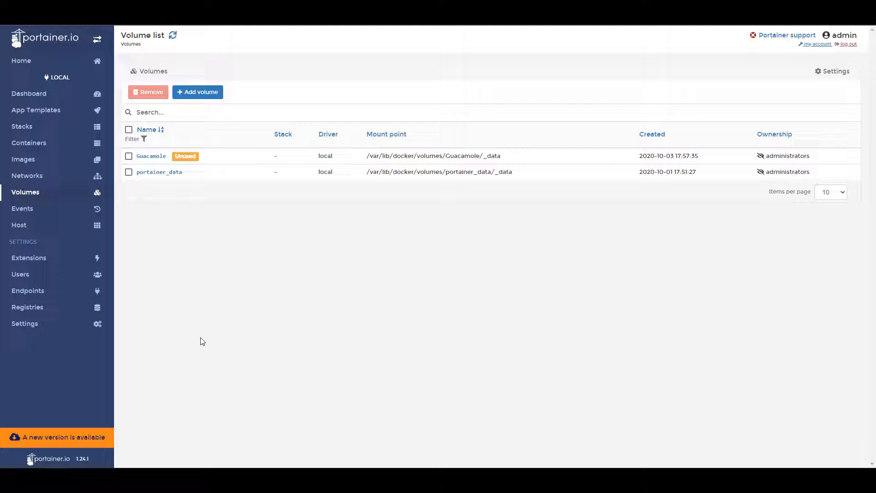
- Define a container named Guacamole from oznu/guacamole:armhf, mapping host port 8080 to 8080
{"action": "left_click", "coordinate": [28, 143]}
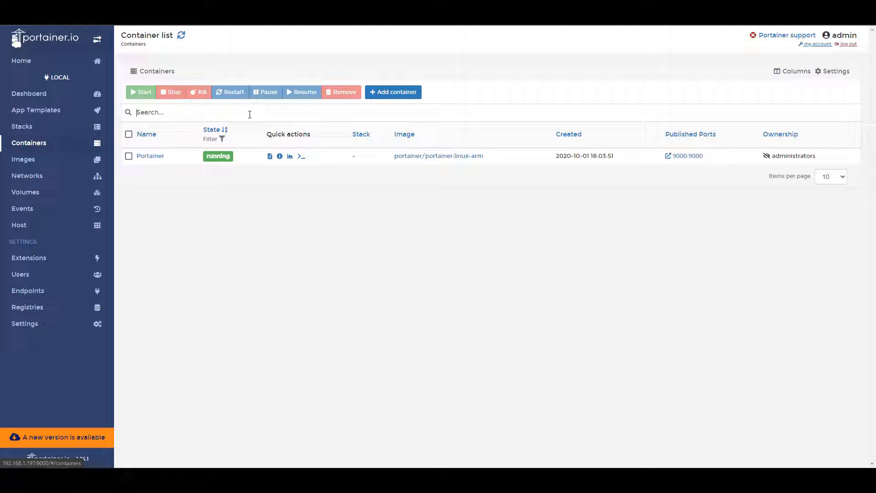
{"action": "left_click", "coordinate": [393, 92]}
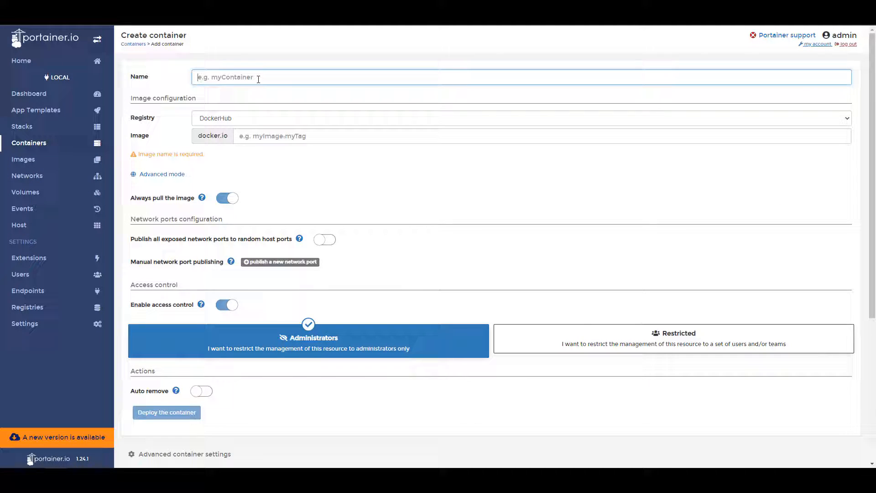
{"action": "type", "text": "Guacamole"}
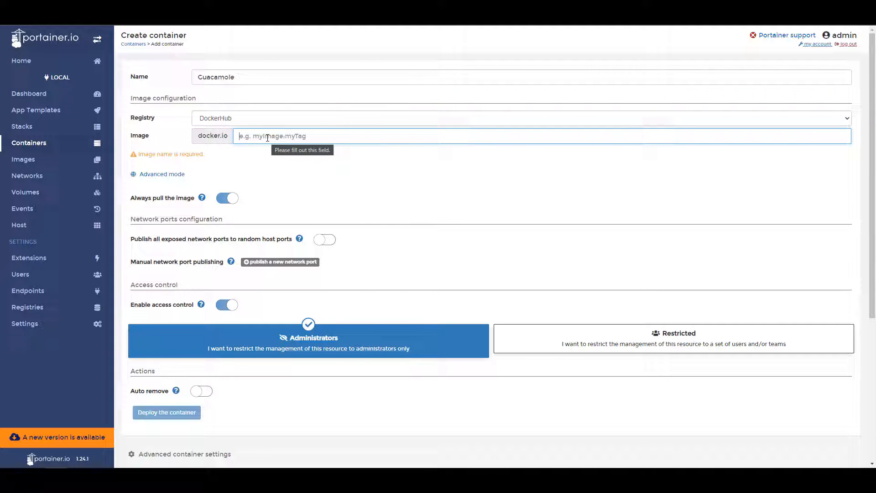
{"action": "type", "text": "oznu/guacamole:armhf"}
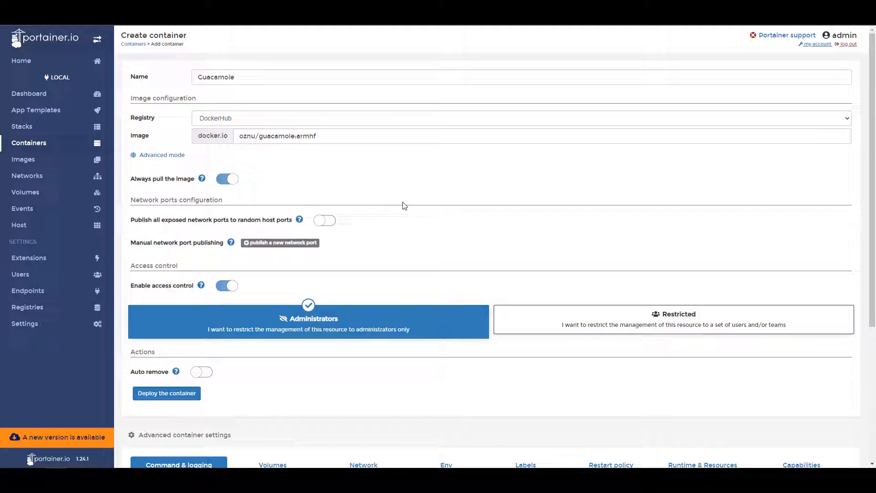
{"action": "mouse_move", "coordinate": [341, 239]}
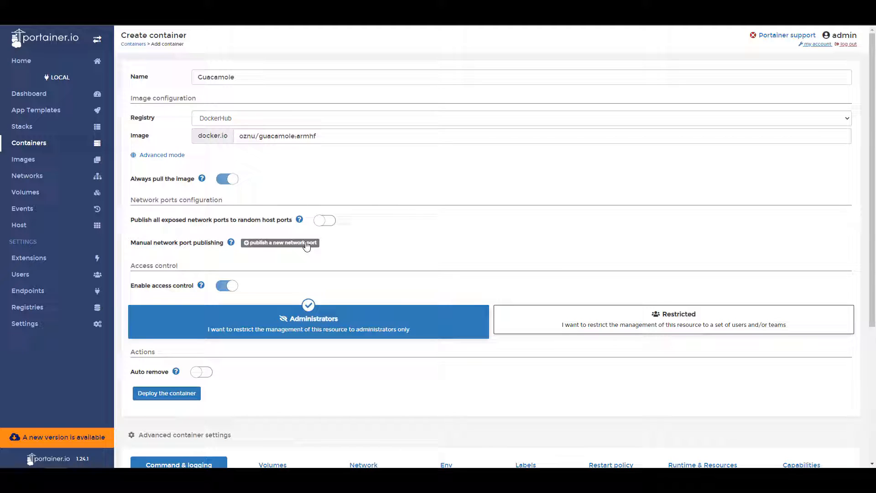
{"action": "left_click", "coordinate": [279, 243]}
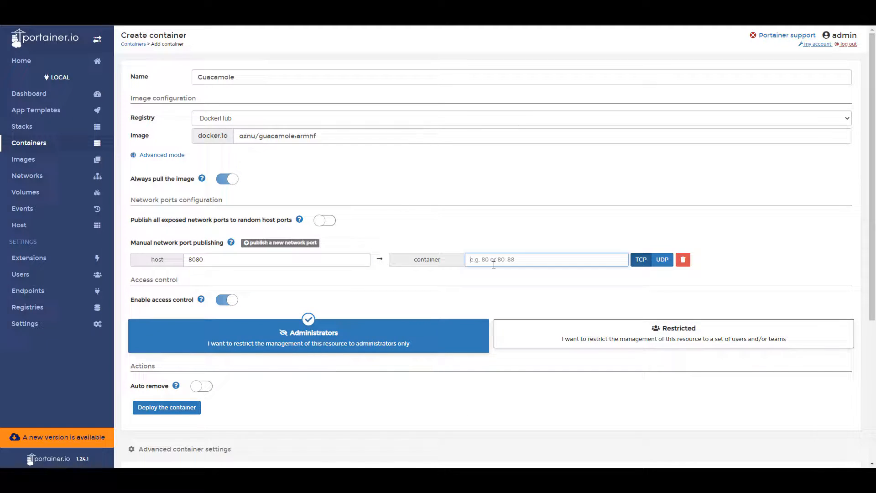
{"action": "type", "text": "8080"}
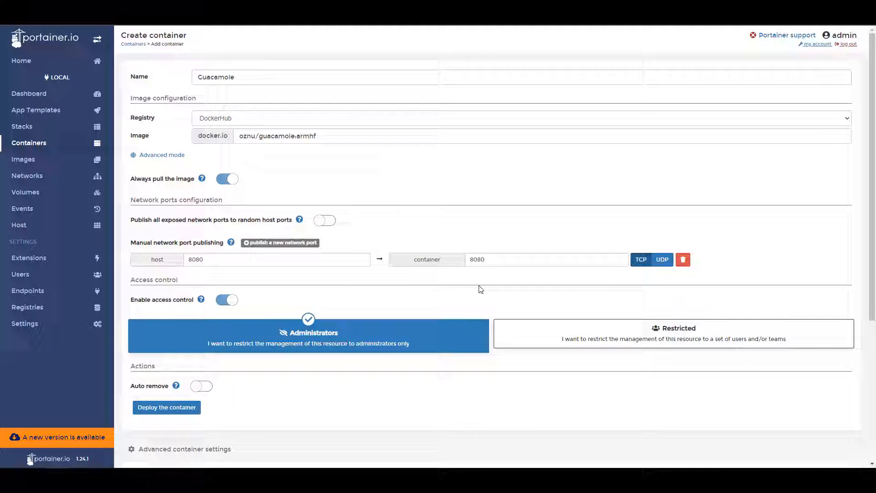
- Map /config to the Guacamole local volume and set the restart policy to Always
{"action": "scroll", "scroll_direction": "down", "scroll_amount": 3}
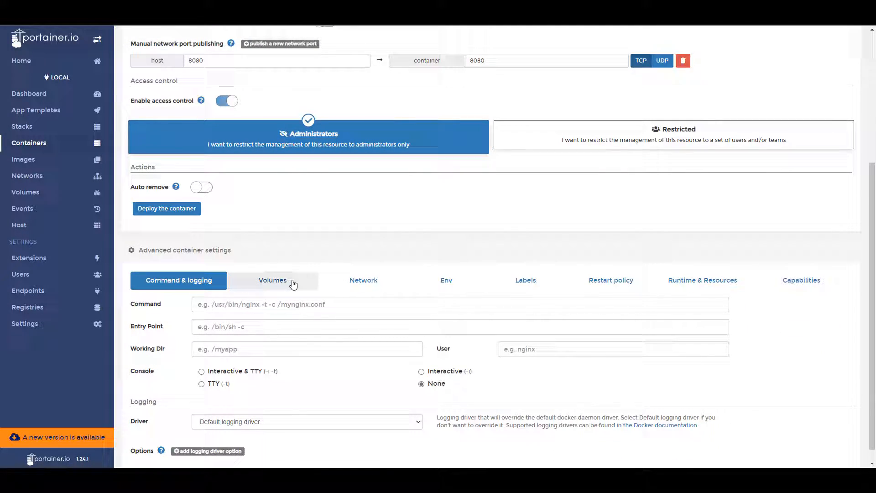
{"action": "left_click", "coordinate": [273, 280]}
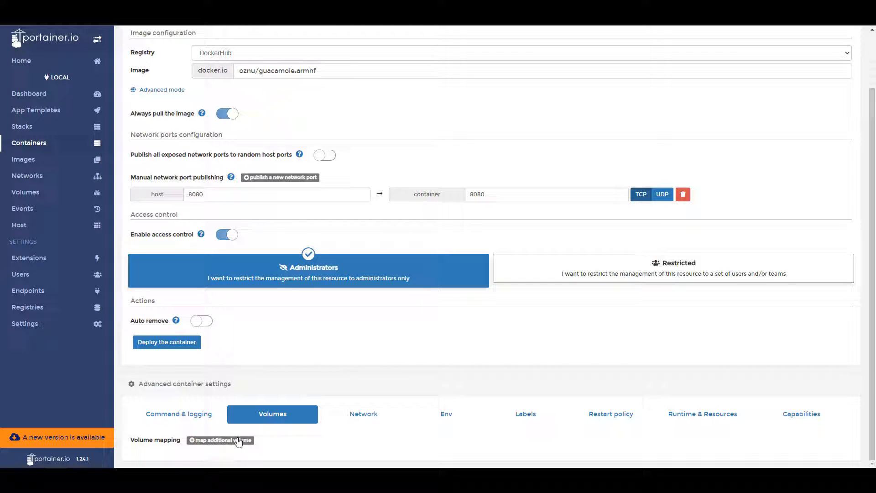
{"action": "left_click", "coordinate": [220, 440]}
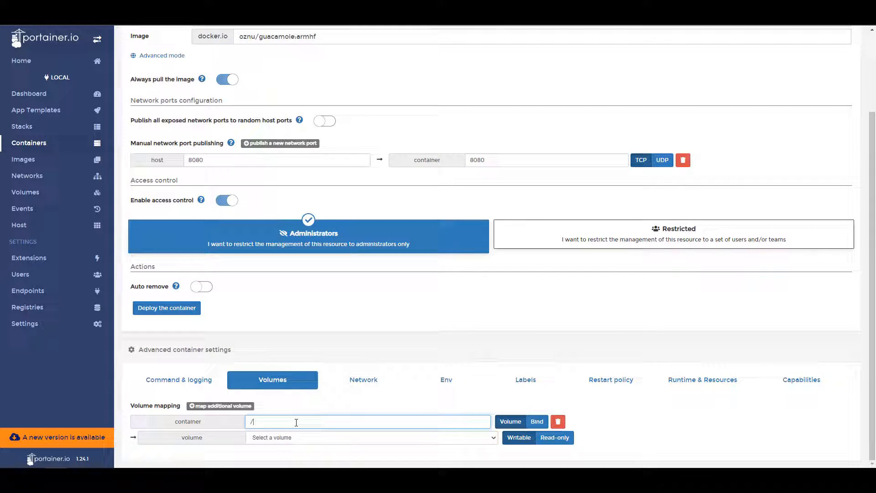
{"action": "left_click", "coordinate": [370, 438]}
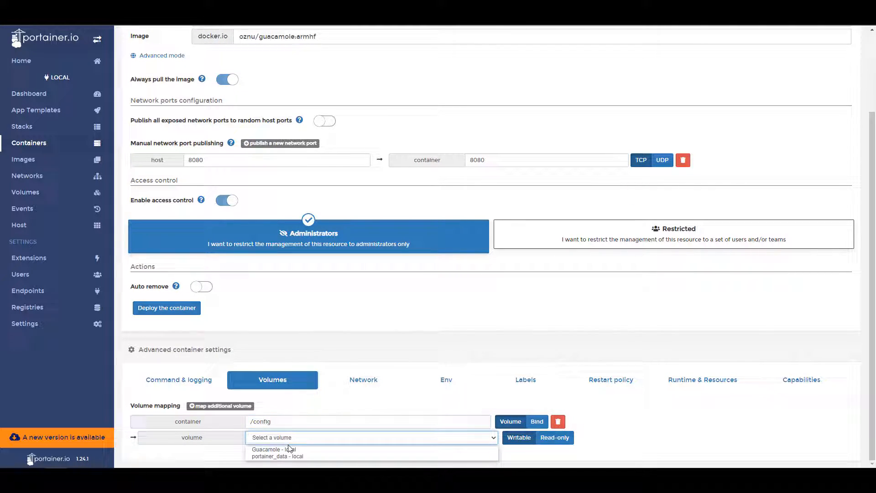
{"action": "left_click", "coordinate": [273, 449]}
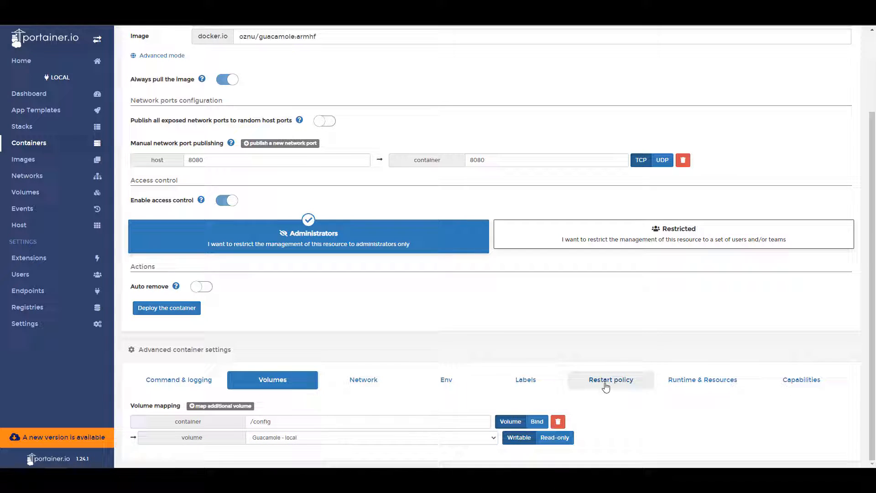
{"action": "left_click", "coordinate": [610, 379]}
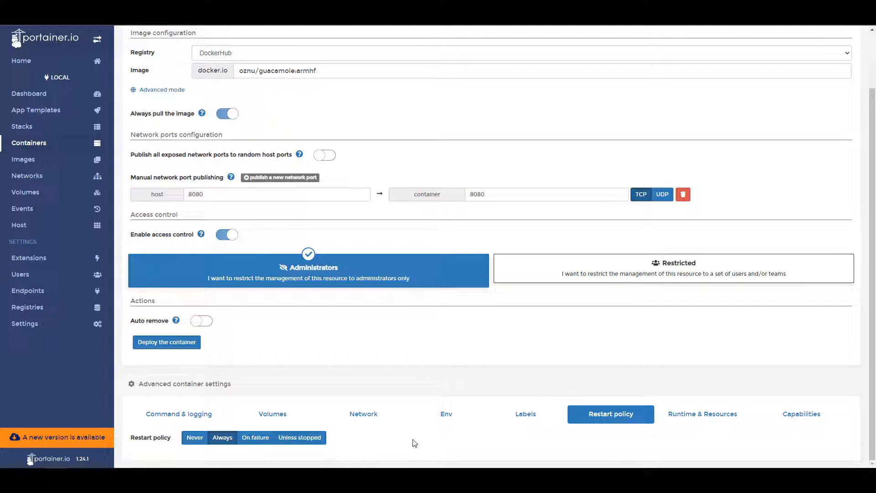
{"action": "mouse_move", "coordinate": [346, 423]}
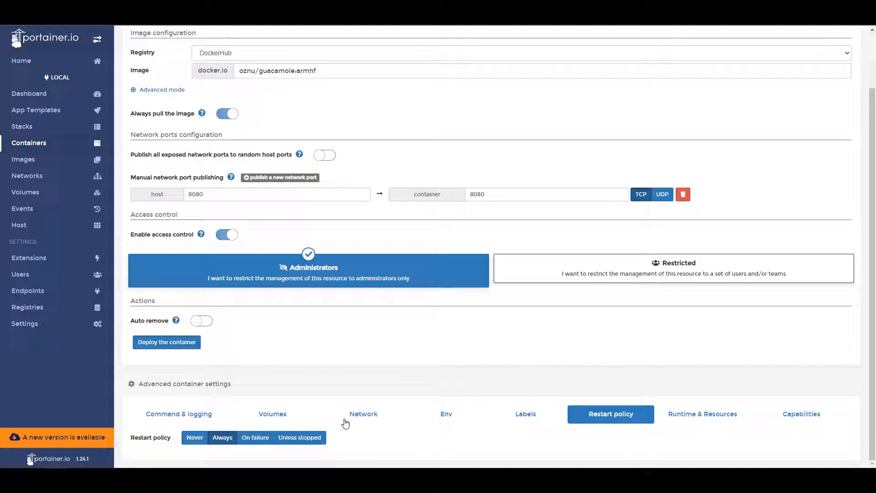
{"action": "left_click", "coordinate": [166, 342]}
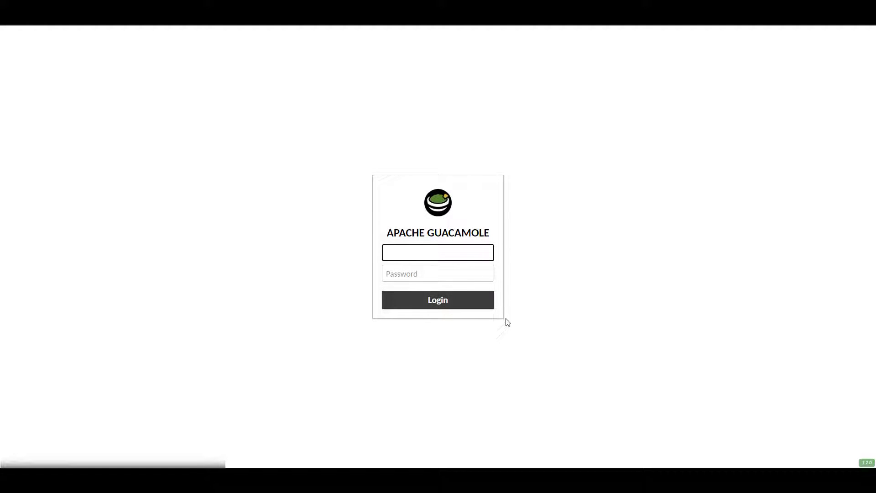
- Log in as guacadmin and add a new administrator user named frank
{"action": "type", "text": "guacadmin"}
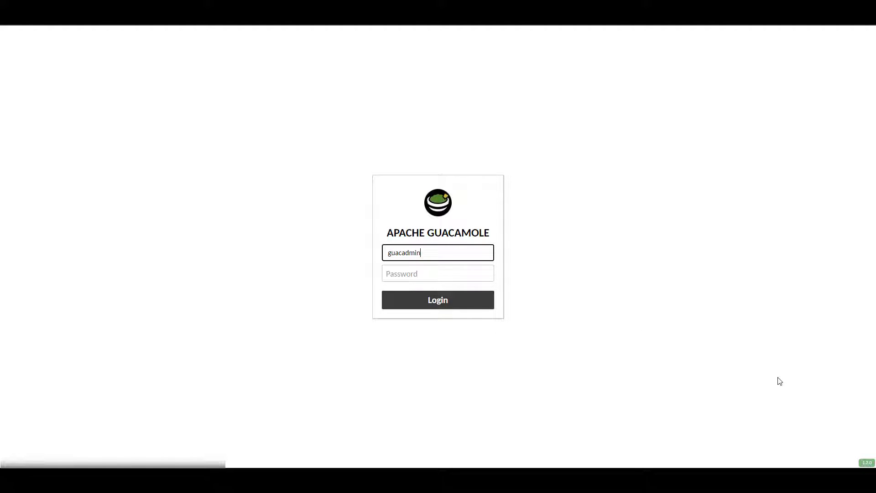
{"action": "left_click", "coordinate": [438, 299]}
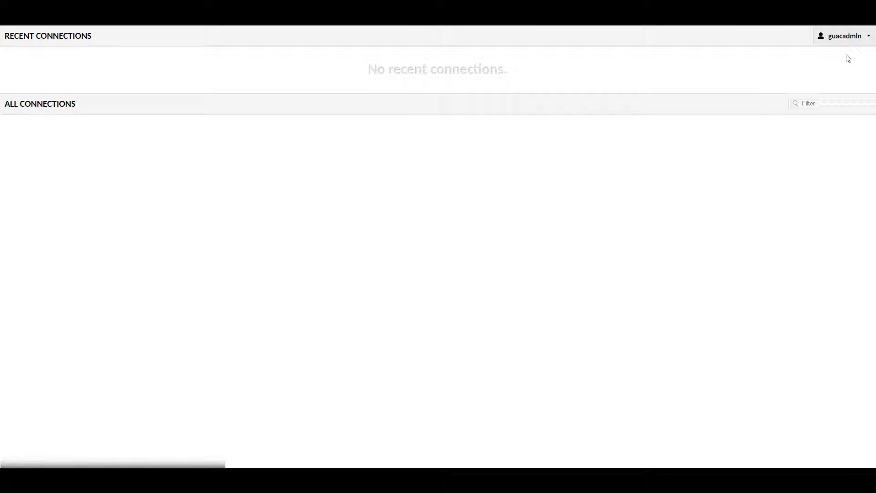
{"action": "left_click", "coordinate": [845, 36]}
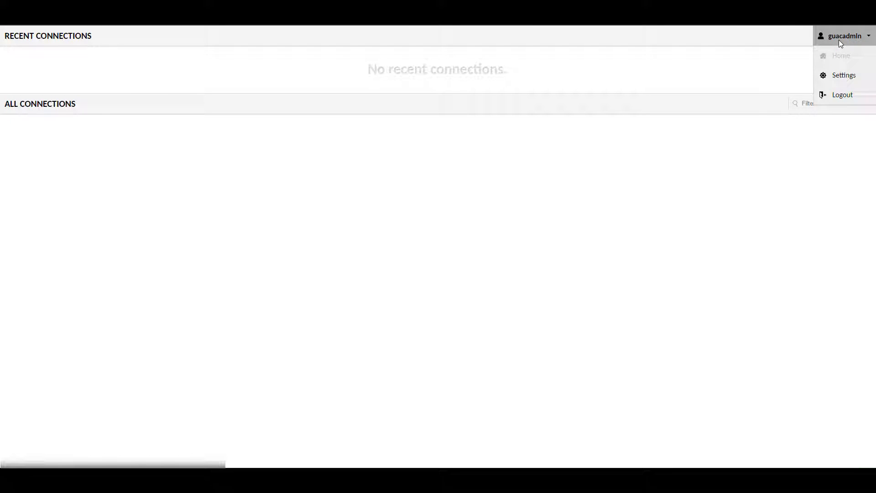
{"action": "mouse_move", "coordinate": [844, 75]}
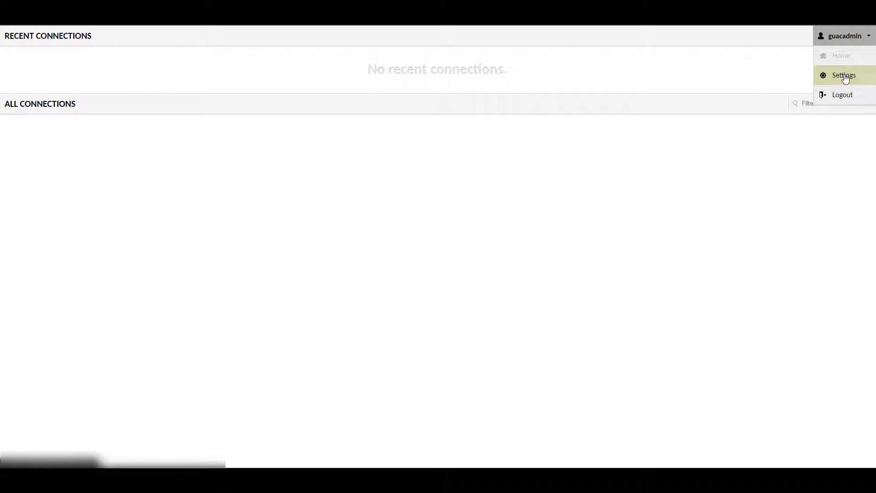
{"action": "left_click", "coordinate": [844, 75]}
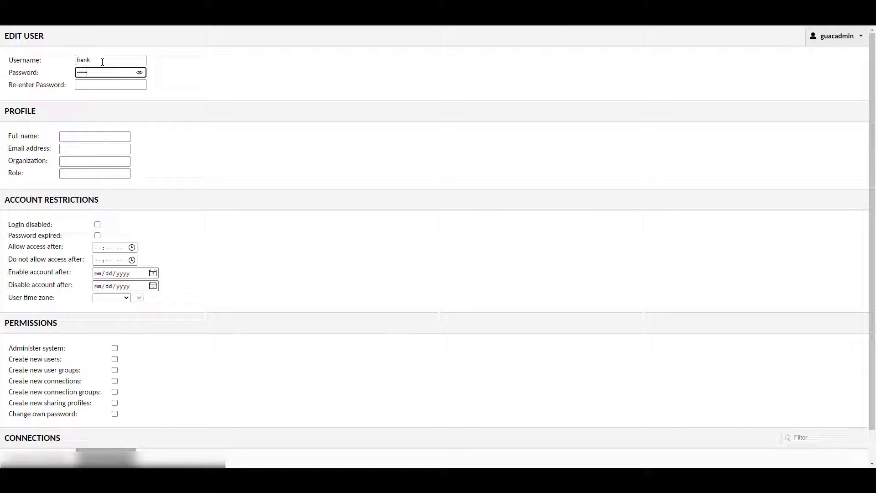
{"action": "type", "text": "frank"}
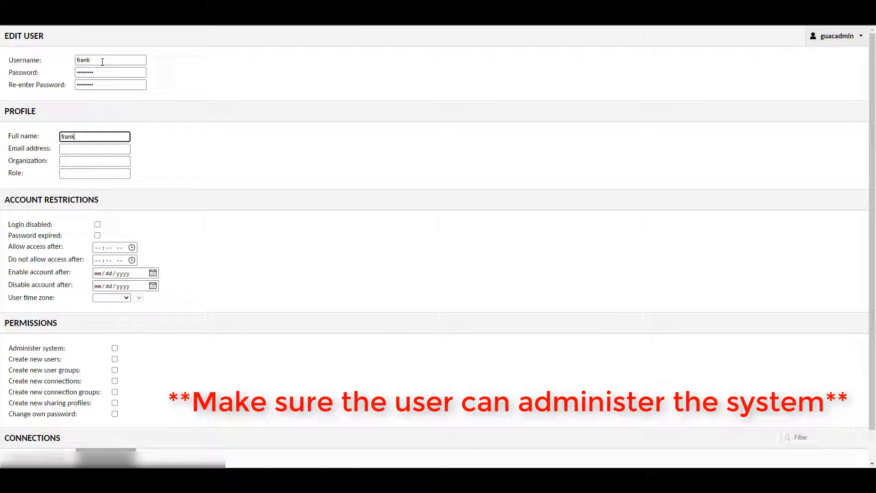
{"action": "left_click", "coordinate": [115, 346]}
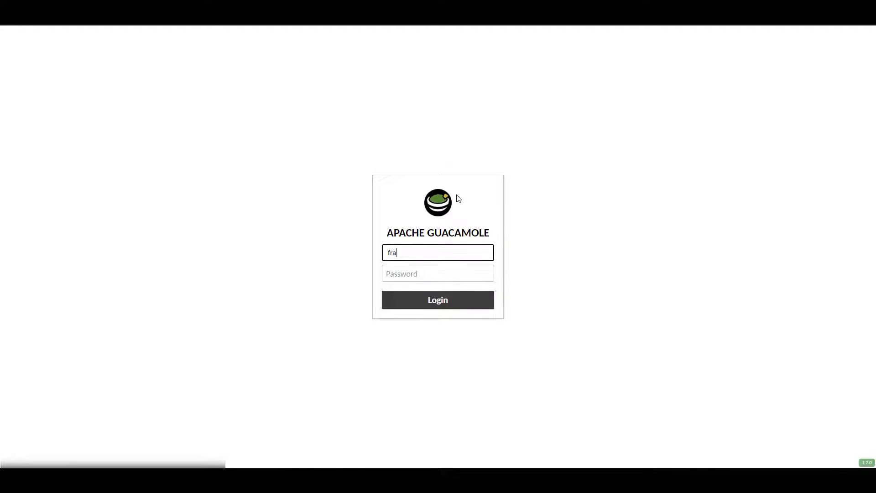
- Sign in as frank, delete the guacadmin account, and view the connections list
{"action": "left_click", "coordinate": [437, 299]}
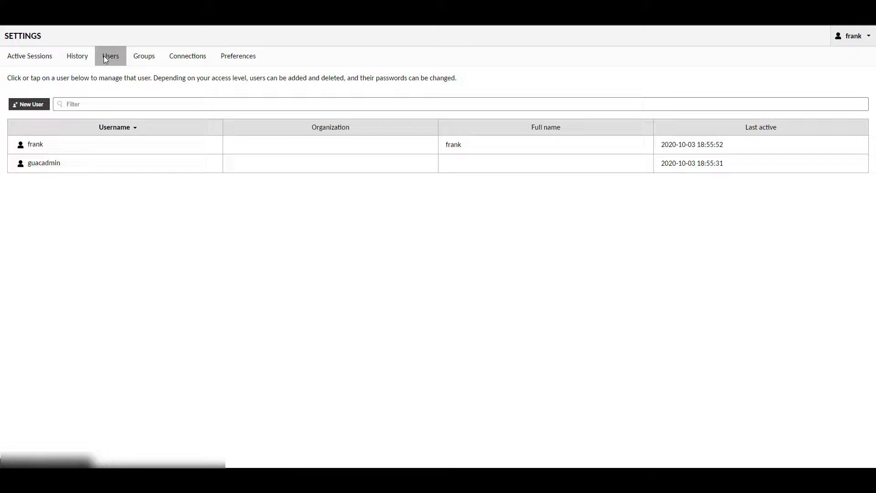
{"action": "left_click", "coordinate": [44, 163]}
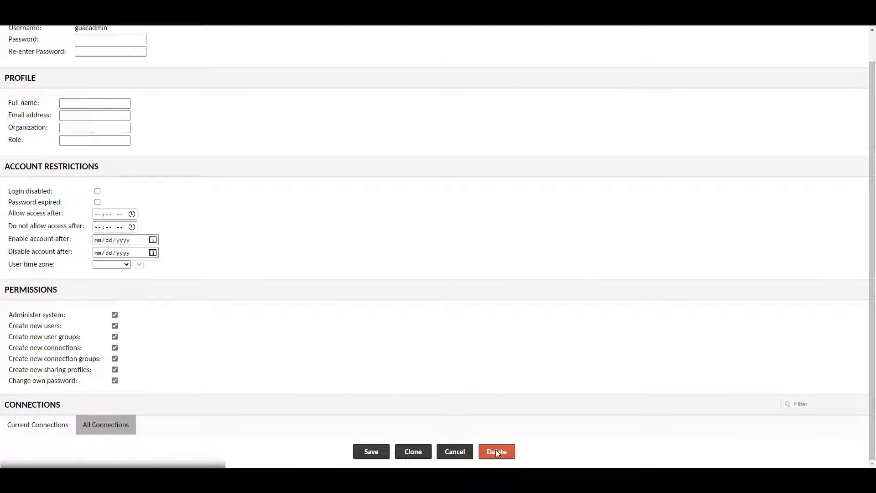
{"action": "mouse_move", "coordinate": [418, 276]}
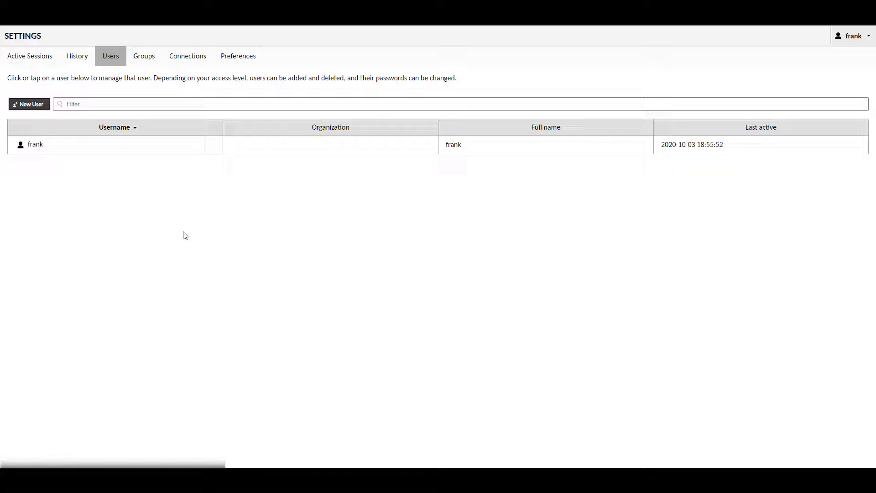
{"action": "left_click", "coordinate": [187, 56]}
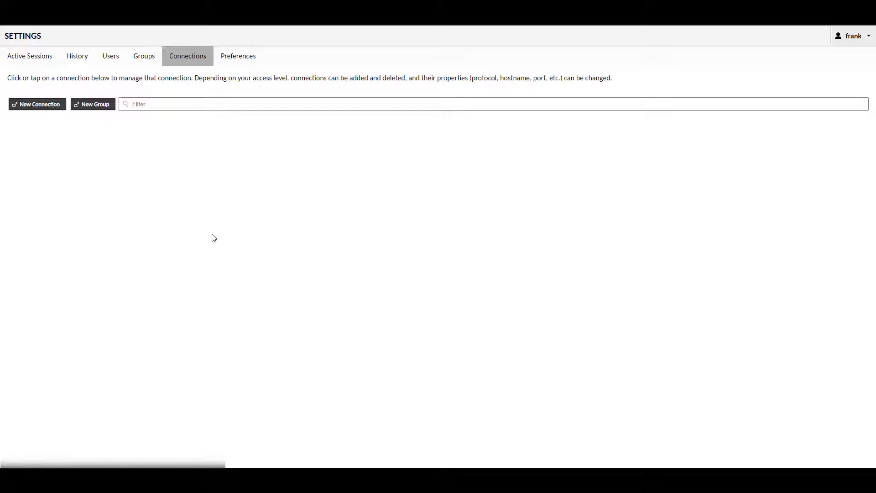
{"action": "mouse_move", "coordinate": [204, 229]}
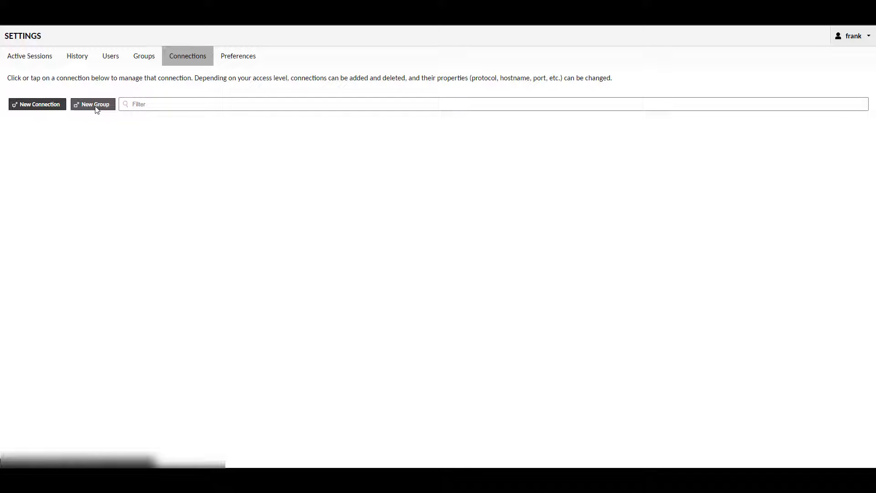
- Add a Linux connection group, then a Windows connection group, saving each
{"action": "left_click", "coordinate": [93, 104]}
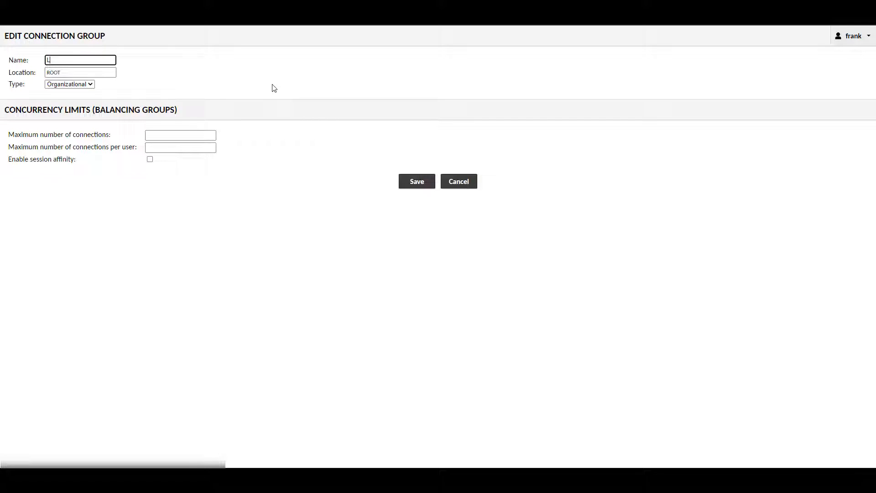
{"action": "type", "text": "inux"}
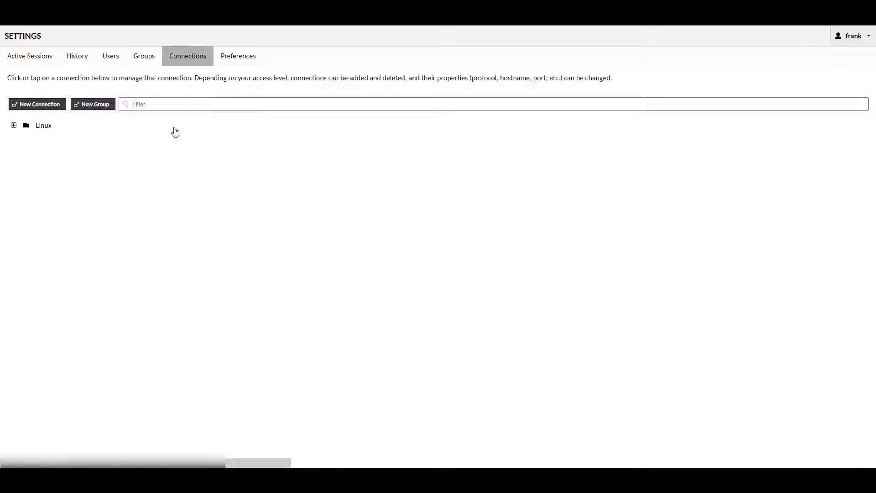
{"action": "left_click", "coordinate": [91, 104]}
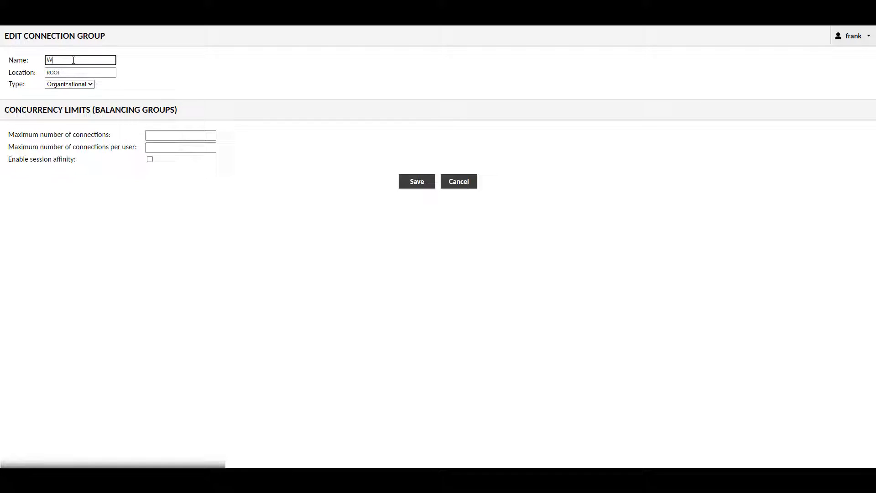
{"action": "type", "text": "indows"}
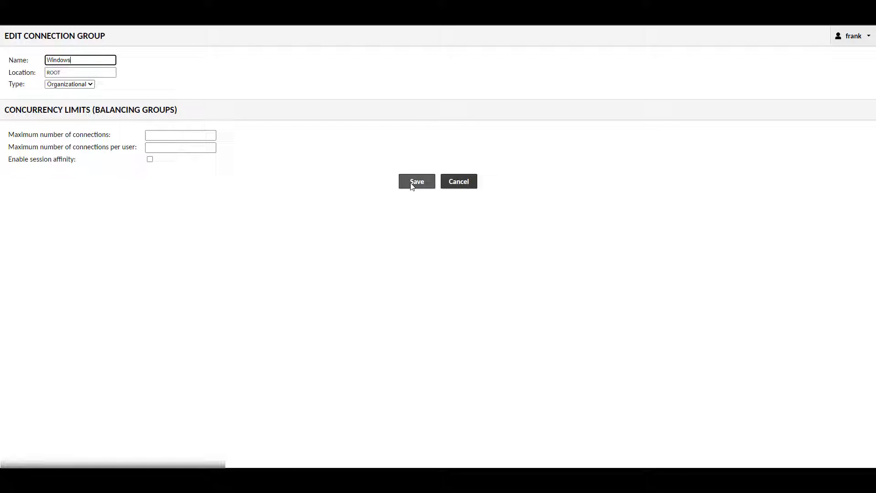
{"action": "left_click", "coordinate": [416, 182]}
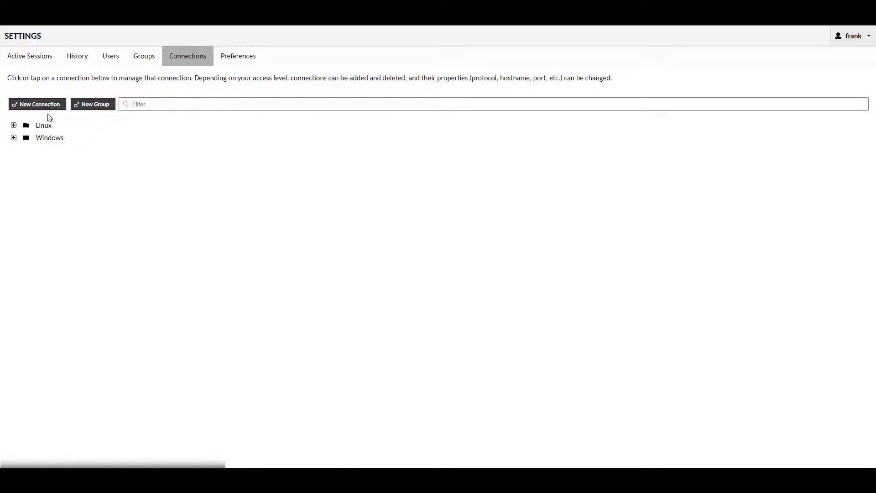
- Start a VNC connection named UB-TEST with its location set to Linux
{"action": "left_click", "coordinate": [37, 104]}
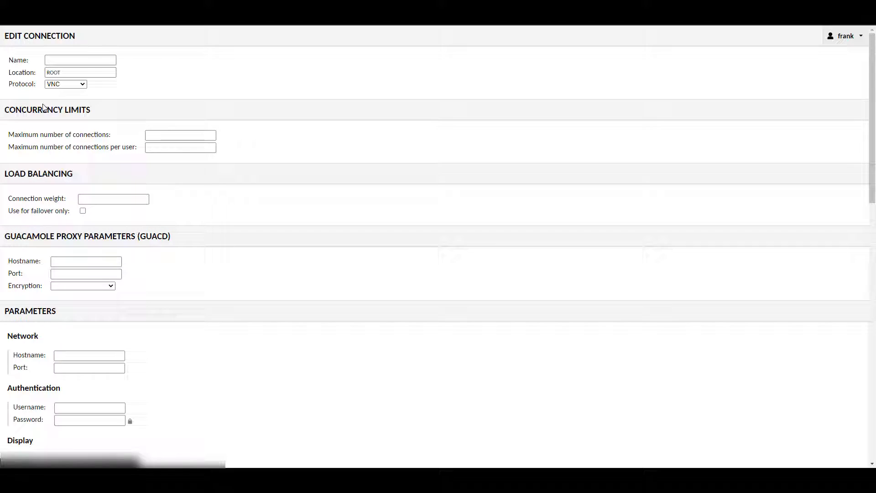
{"action": "left_click", "coordinate": [80, 60]}
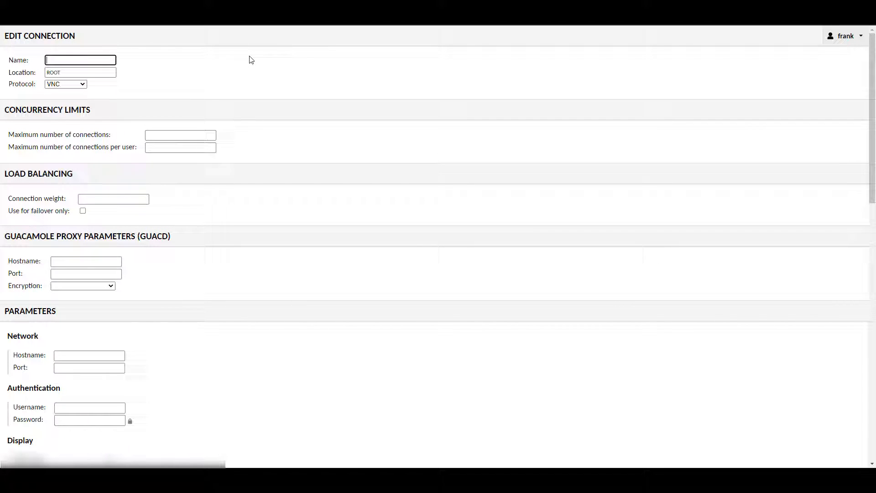
{"action": "type", "text": "UB-T"}
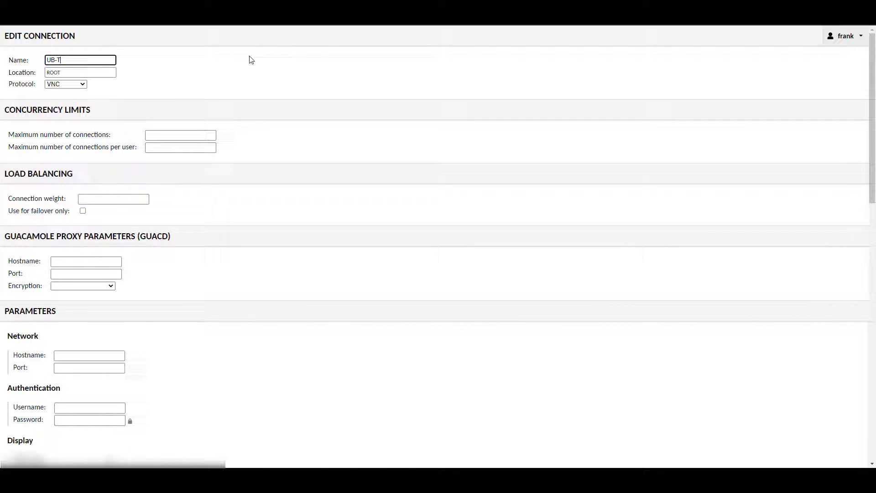
{"action": "left_click", "coordinate": [80, 73]}
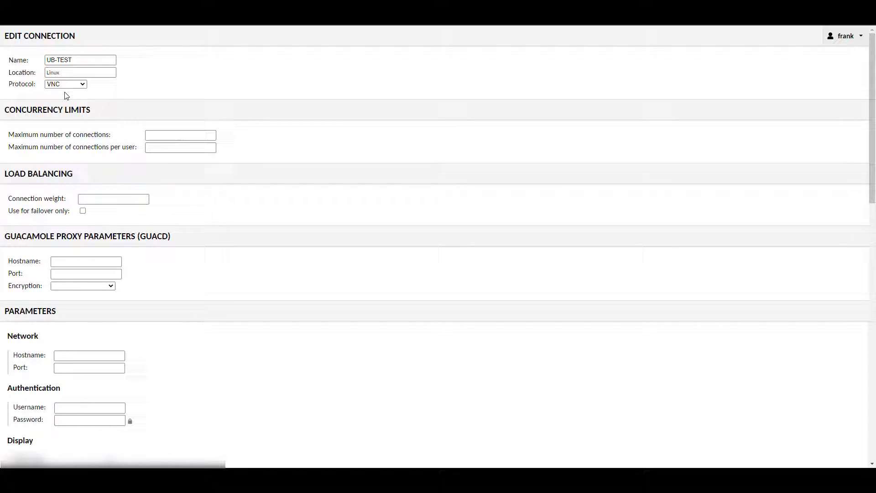
{"action": "left_click", "coordinate": [65, 84]}
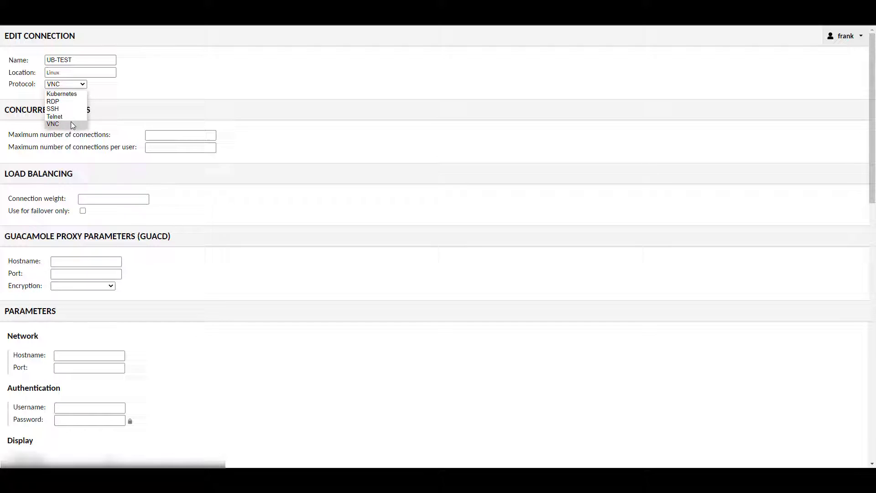
{"action": "left_click", "coordinate": [52, 123]}
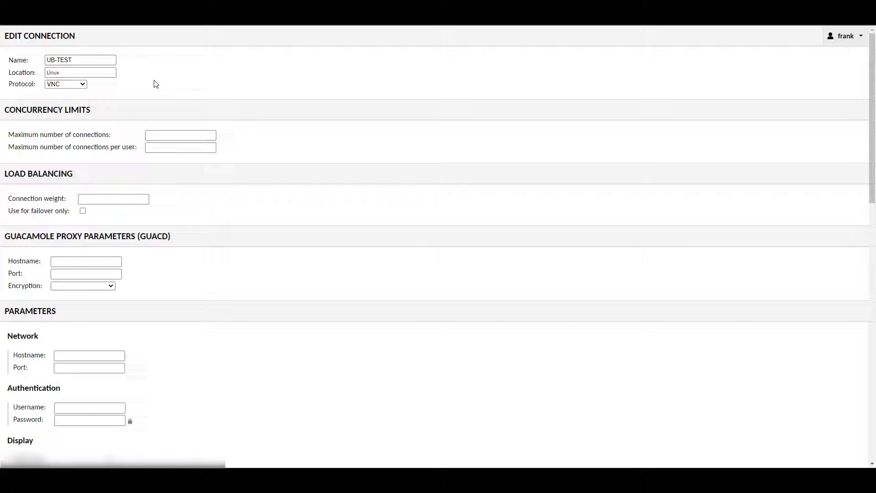
- Enter hostname 192.168.1.24, port 5900, and VNC credentials for UB-TEST
{"action": "scroll", "scroll_direction": "down", "scroll_amount": 3}
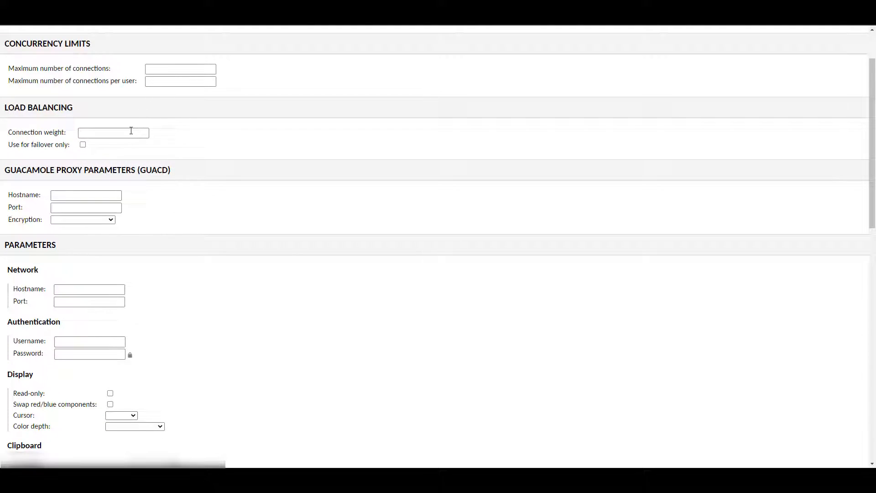
{"action": "scroll", "scroll_direction": "down", "scroll_amount": 3}
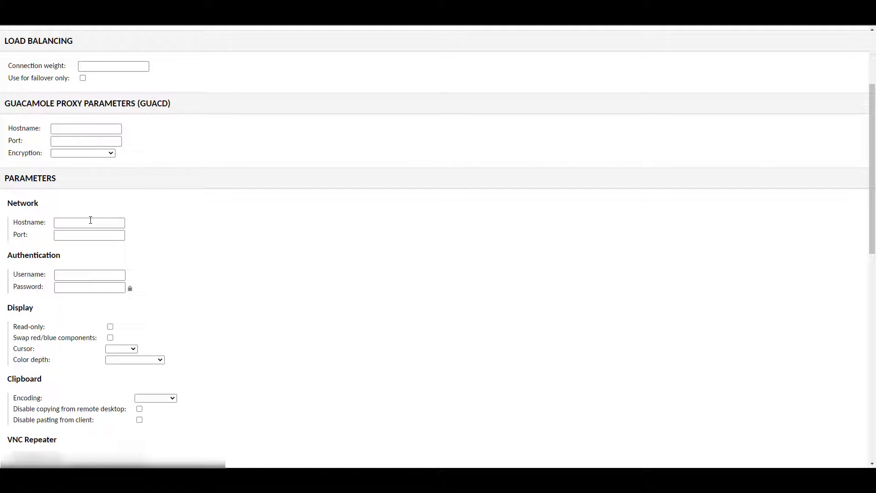
{"action": "left_click", "coordinate": [89, 222]}
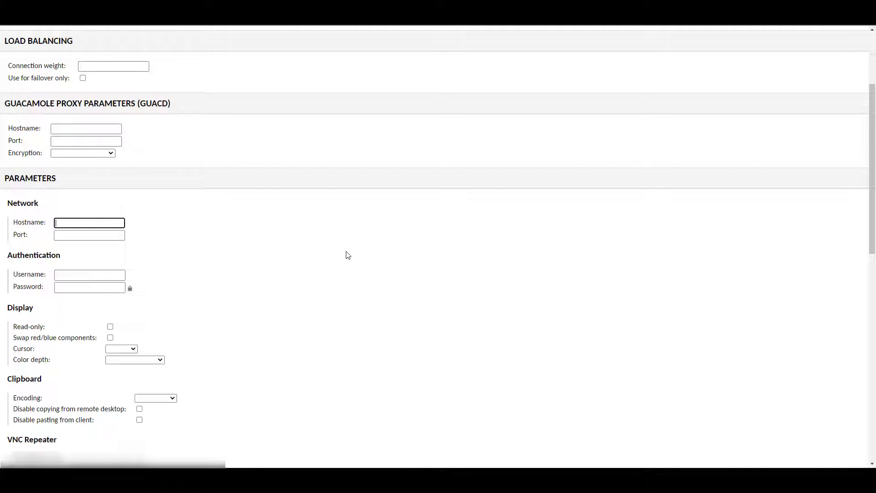
{"action": "type", "text": "192.168.1.2"}
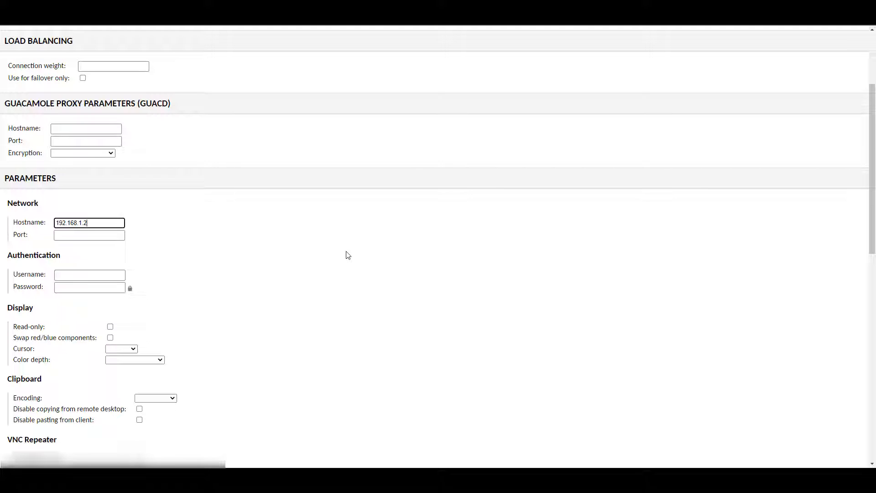
{"action": "type", "text": "5900"}
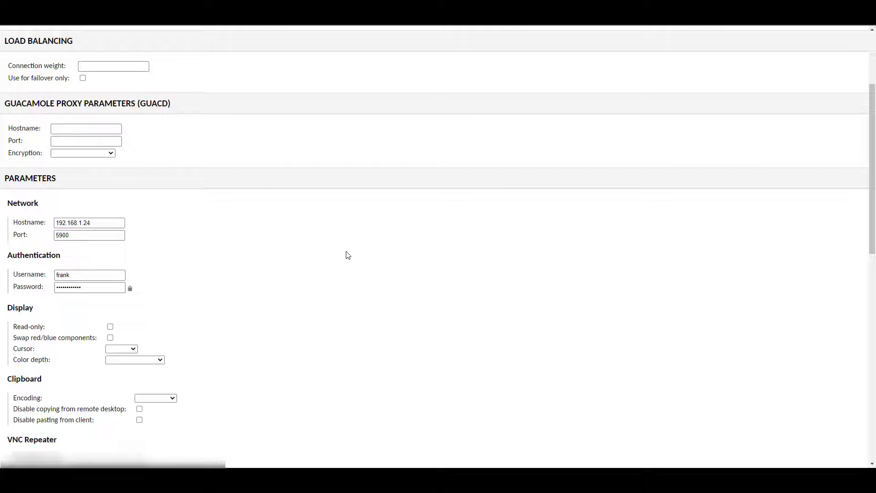
{"action": "scroll", "scroll_direction": "up", "scroll_amount": 3}
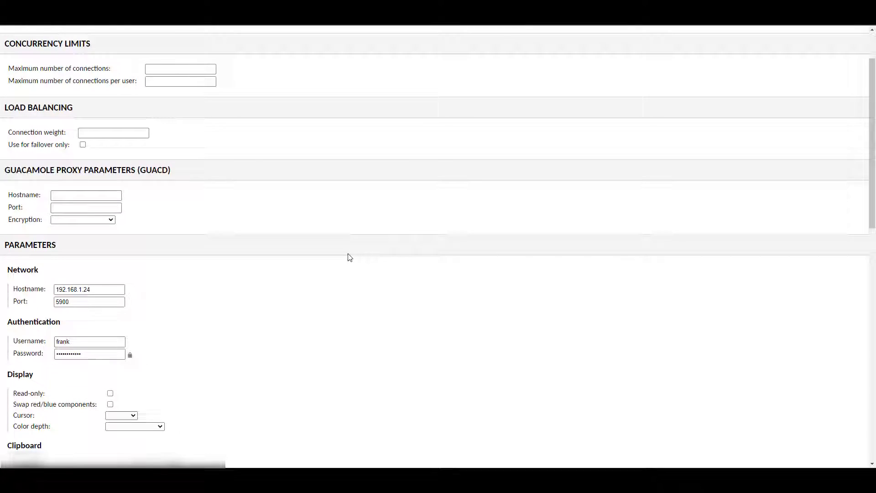
{"action": "scroll", "scroll_direction": "up", "scroll_amount": 3}
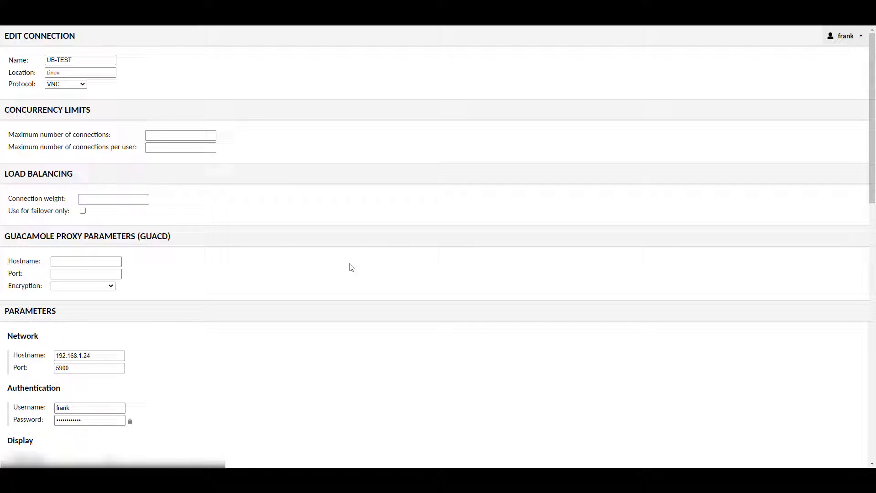
- Save the UB-TEST connection from the bottom of the Edit Connection form
{"action": "scroll", "scroll_direction": "down", "scroll_amount": 3}
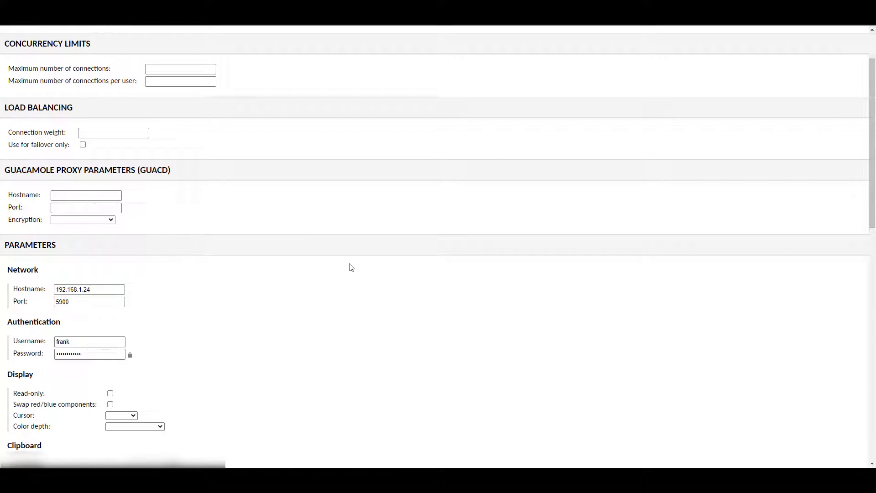
{"action": "scroll", "scroll_direction": "down", "scroll_amount": 3}
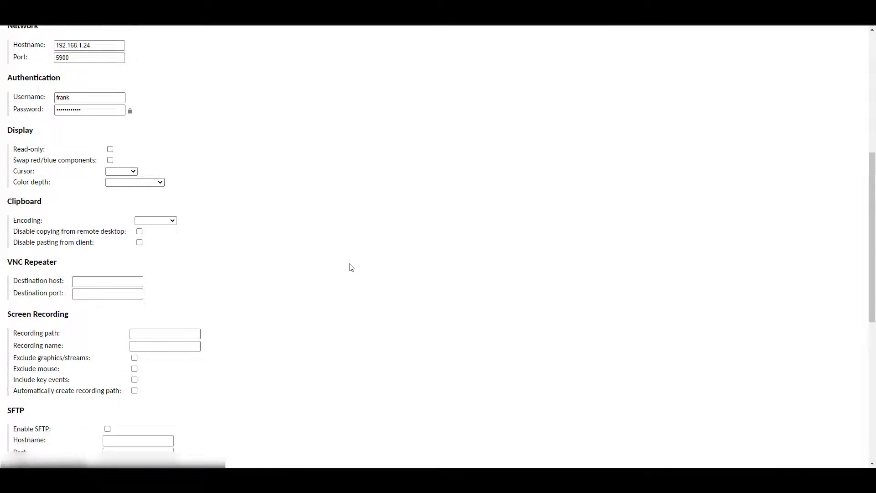
{"action": "scroll", "scroll_direction": "down", "scroll_amount": 3}
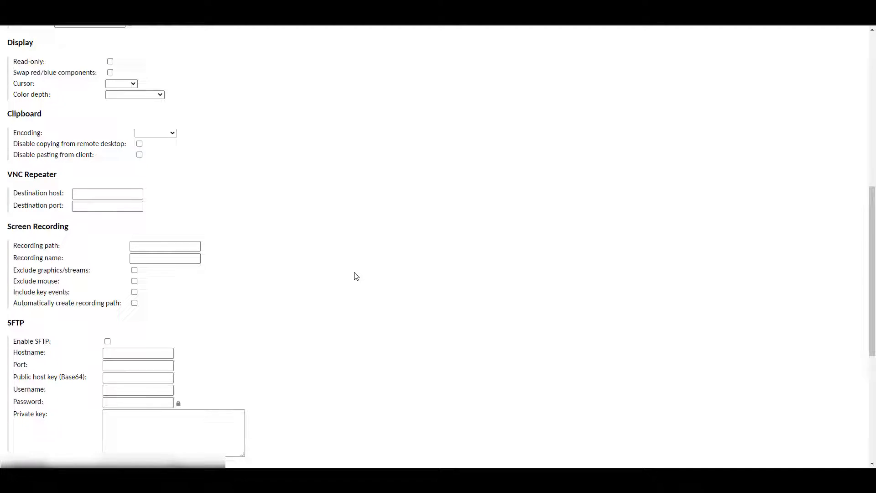
{"action": "scroll", "scroll_direction": "down", "scroll_amount": 3}
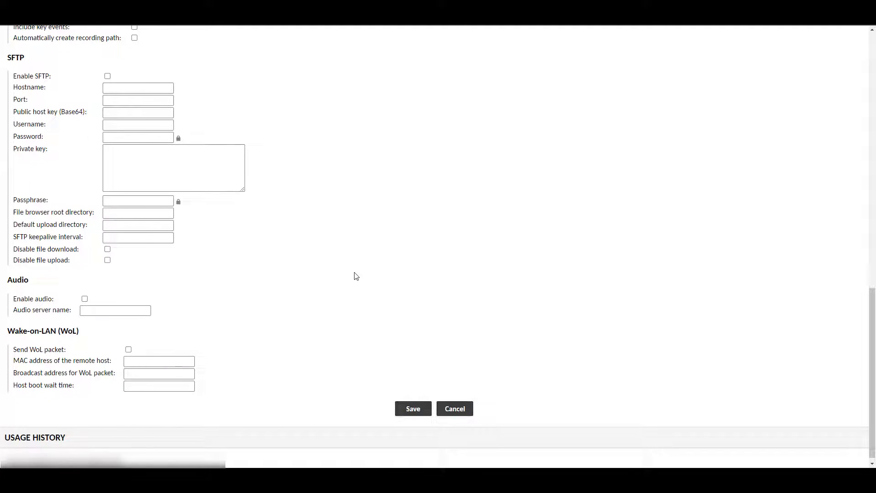
{"action": "scroll", "scroll_direction": "down", "scroll_amount": 3}
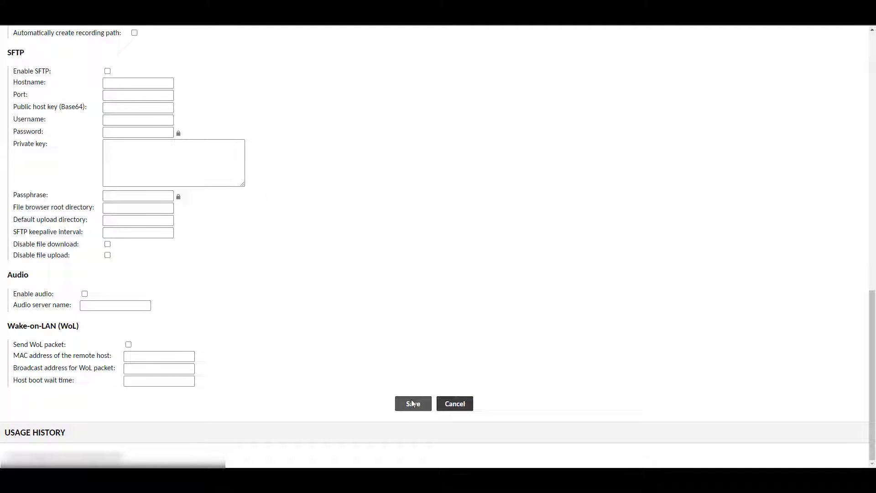
{"action": "left_click", "coordinate": [413, 404]}
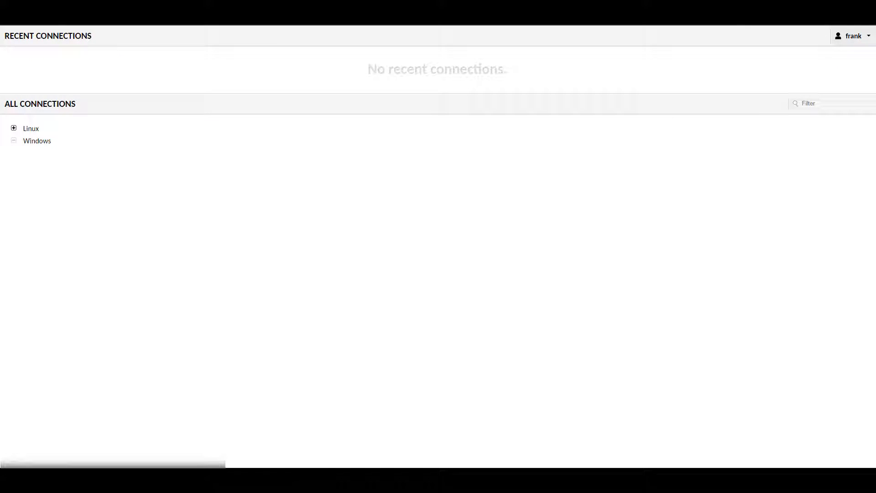
{"action": "mouse_move", "coordinate": [200, 197]}
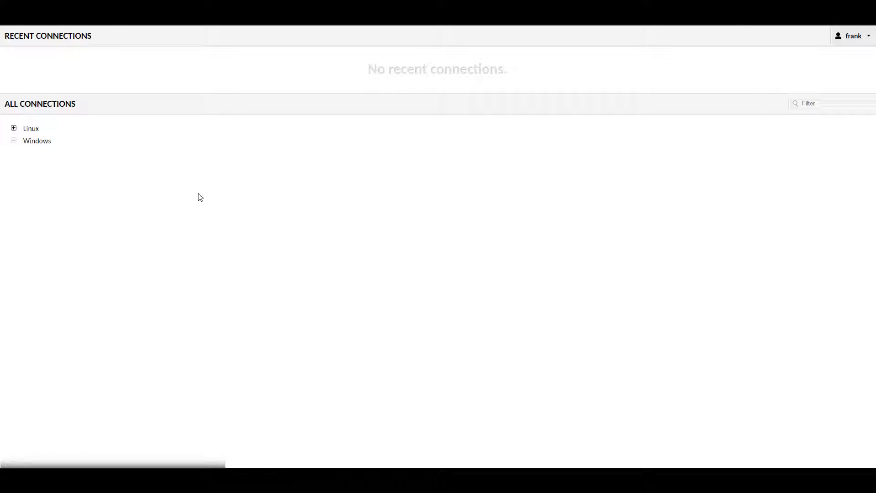
{"action": "left_click", "coordinate": [31, 128]}
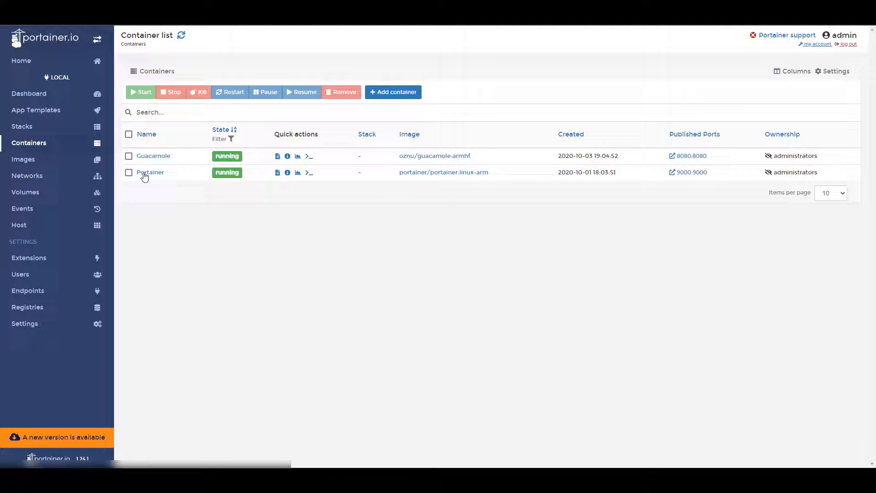
- Duplicate the Guacamole container and add environment variable EXTENSIONS with value auth-totp
{"action": "left_click", "coordinate": [128, 155]}
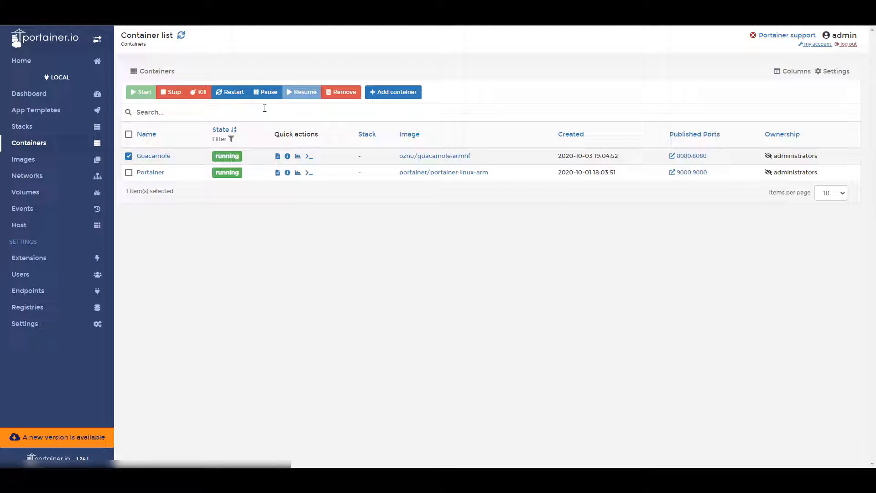
{"action": "left_click", "coordinate": [154, 155]}
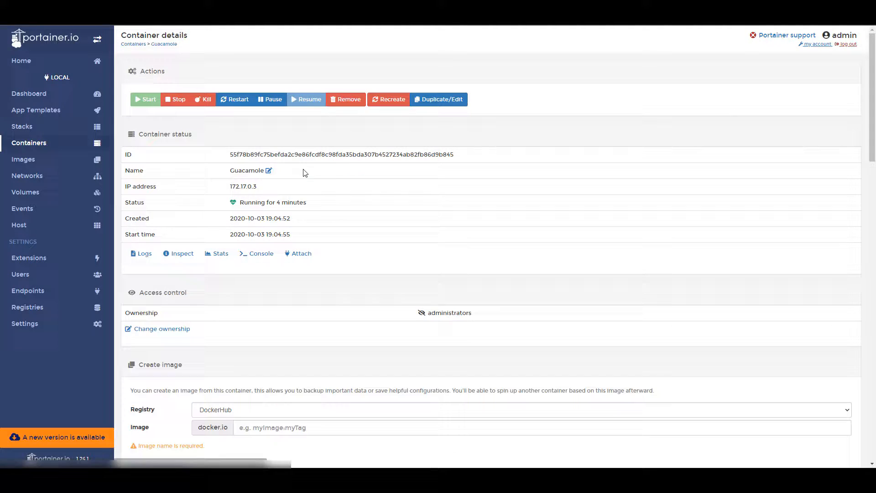
{"action": "left_click", "coordinate": [441, 99]}
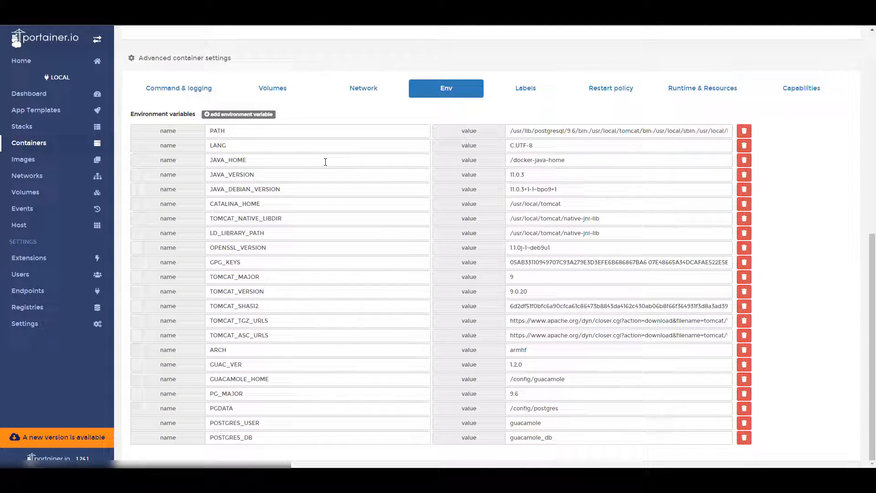
{"action": "type", "text": "EXTENSIONS"}
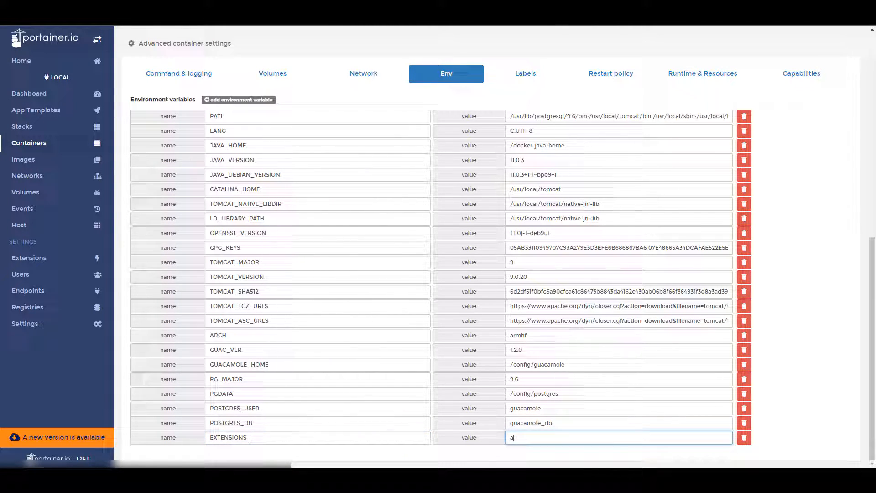
{"action": "type", "text": "auth-tot"}
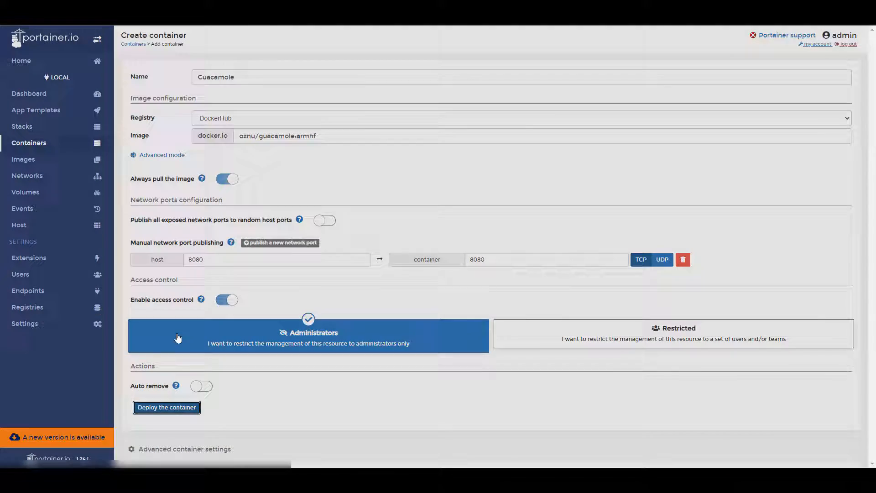
- Deploy the edited Guacamole container with the EXTENSIONS variable, replacing the existing one
{"action": "left_click", "coordinate": [167, 407]}
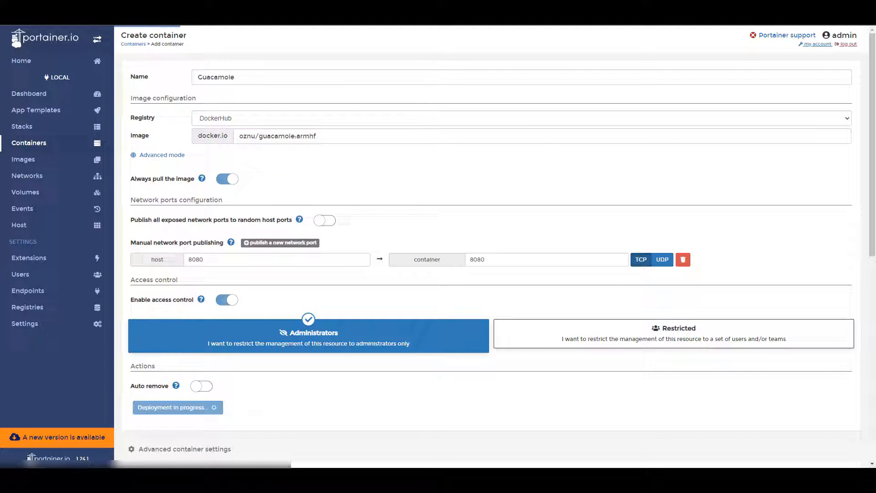
{"action": "left_click", "coordinate": [176, 406]}
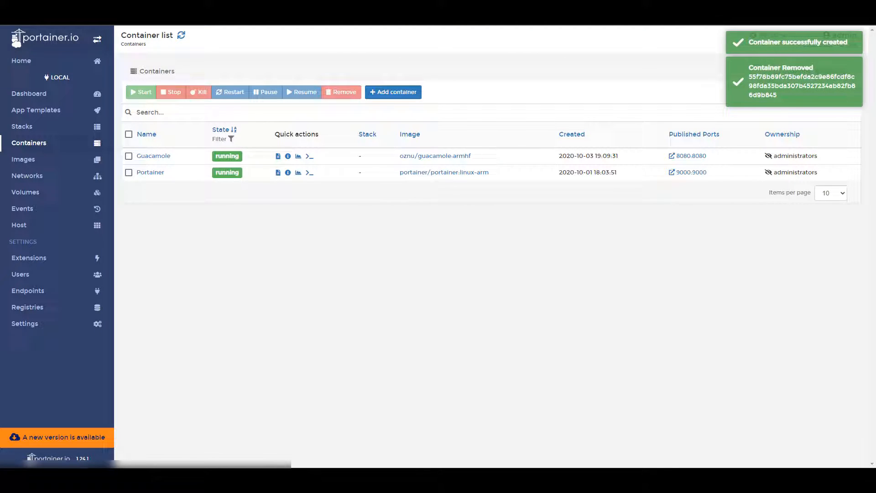